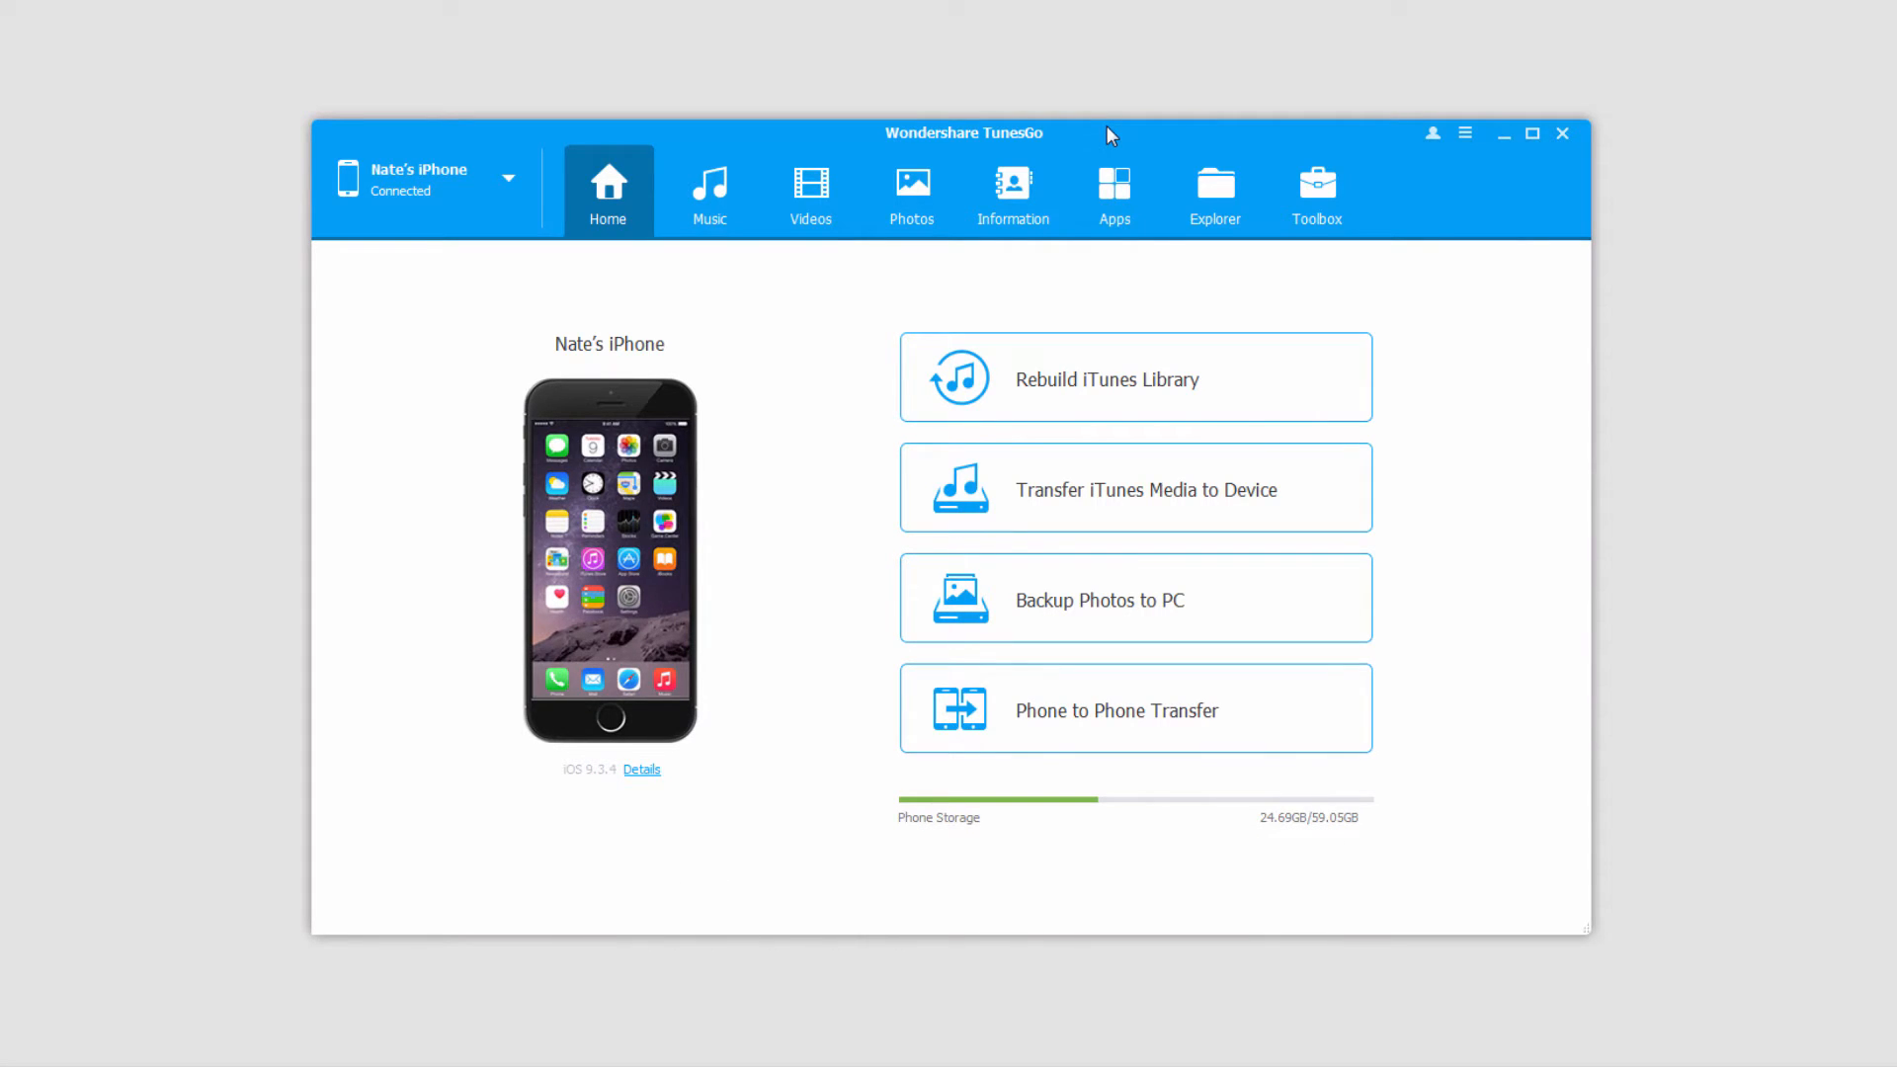
# - Switch TunesGo to the iPhone's Photos view, showing the 350-item Camera Roll
pyautogui.click(911, 193)
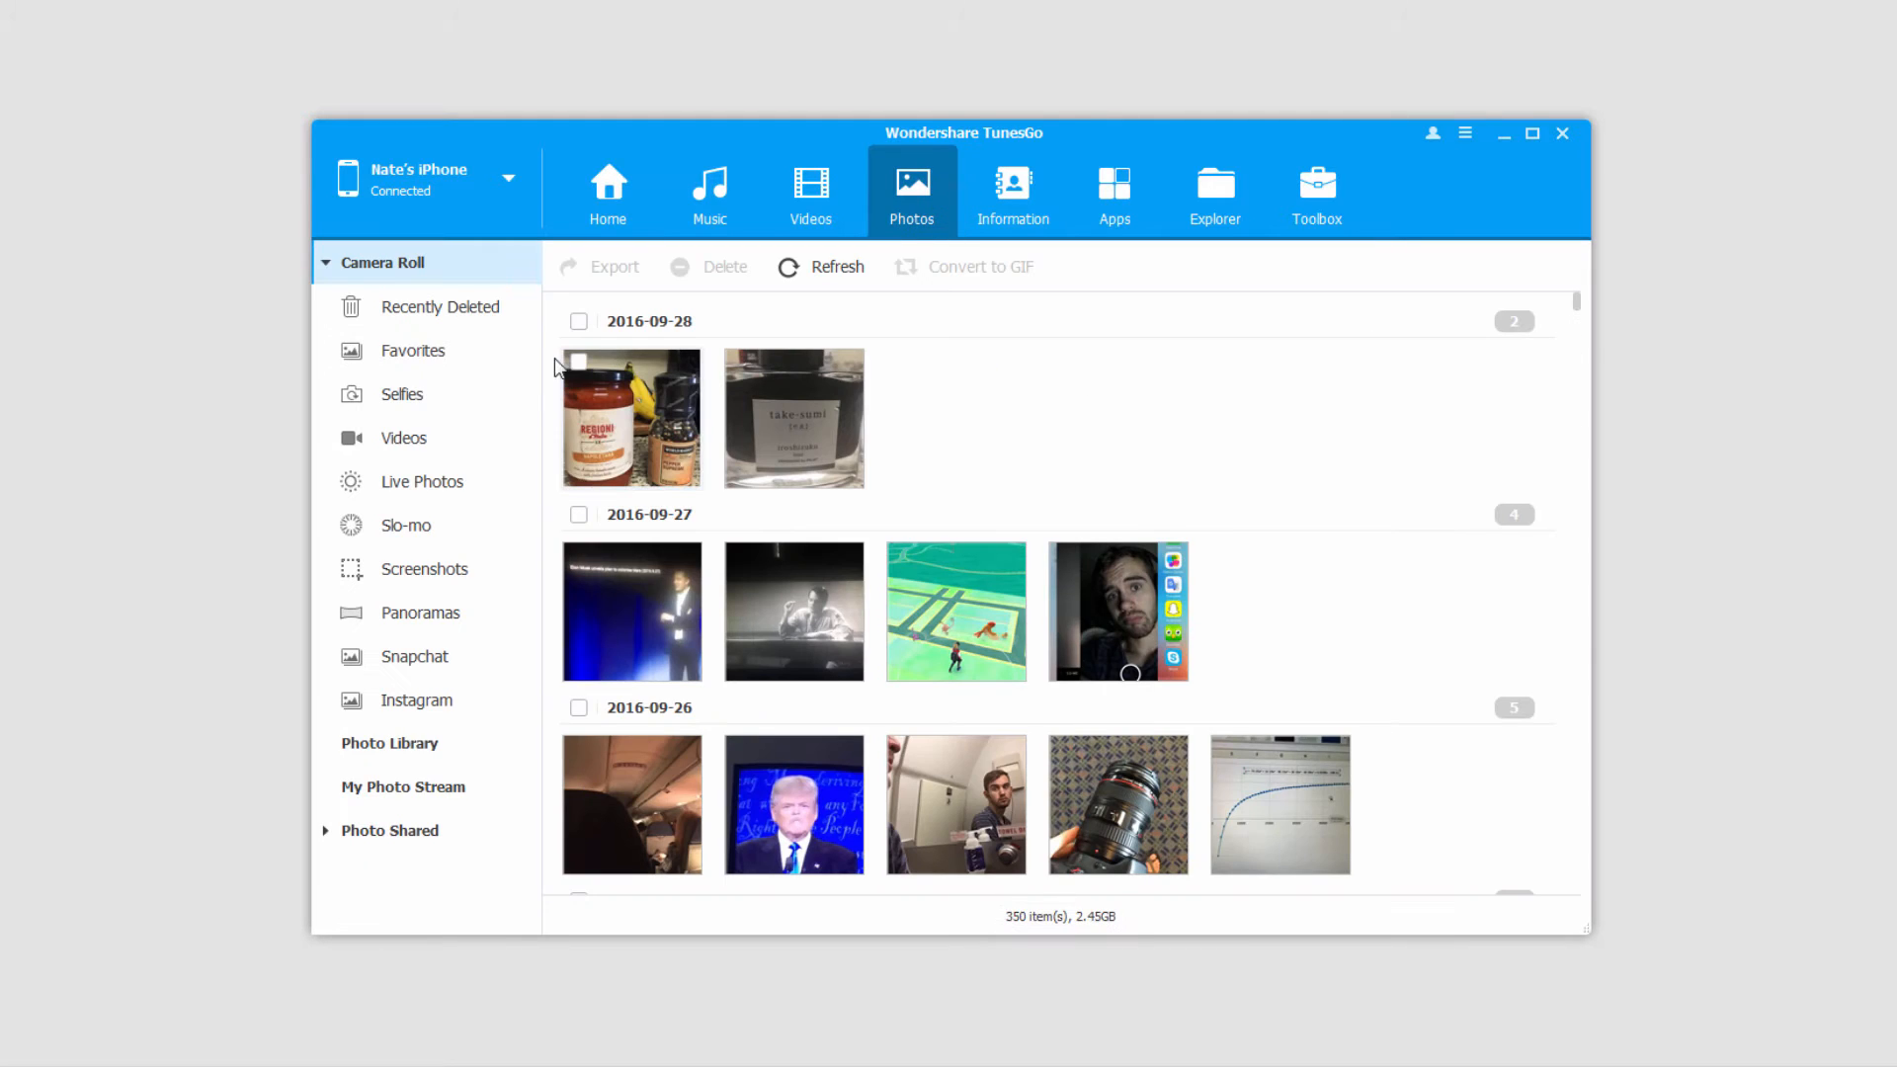
# - Add three image files from the PC's Pictures folder to the iPhone's Photo Library album
pyautogui.click(389, 743)
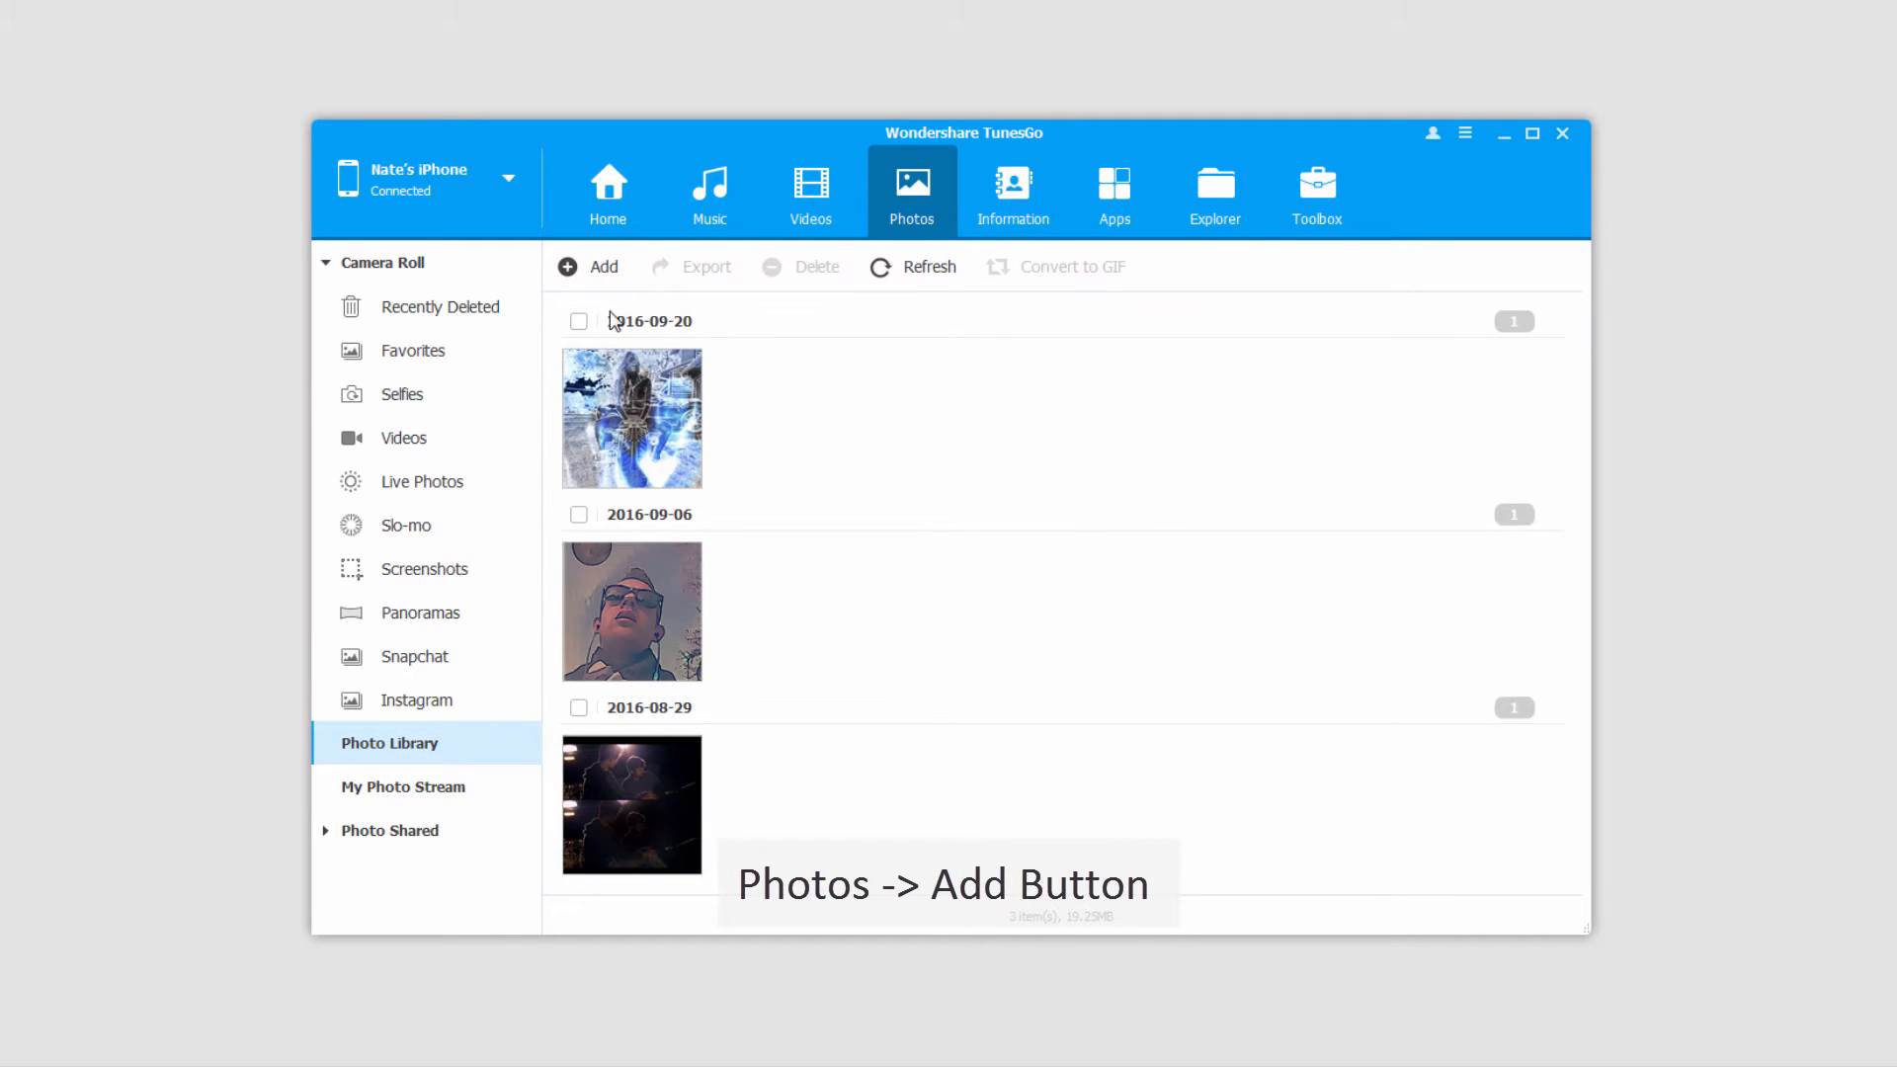
pyautogui.click(592, 266)
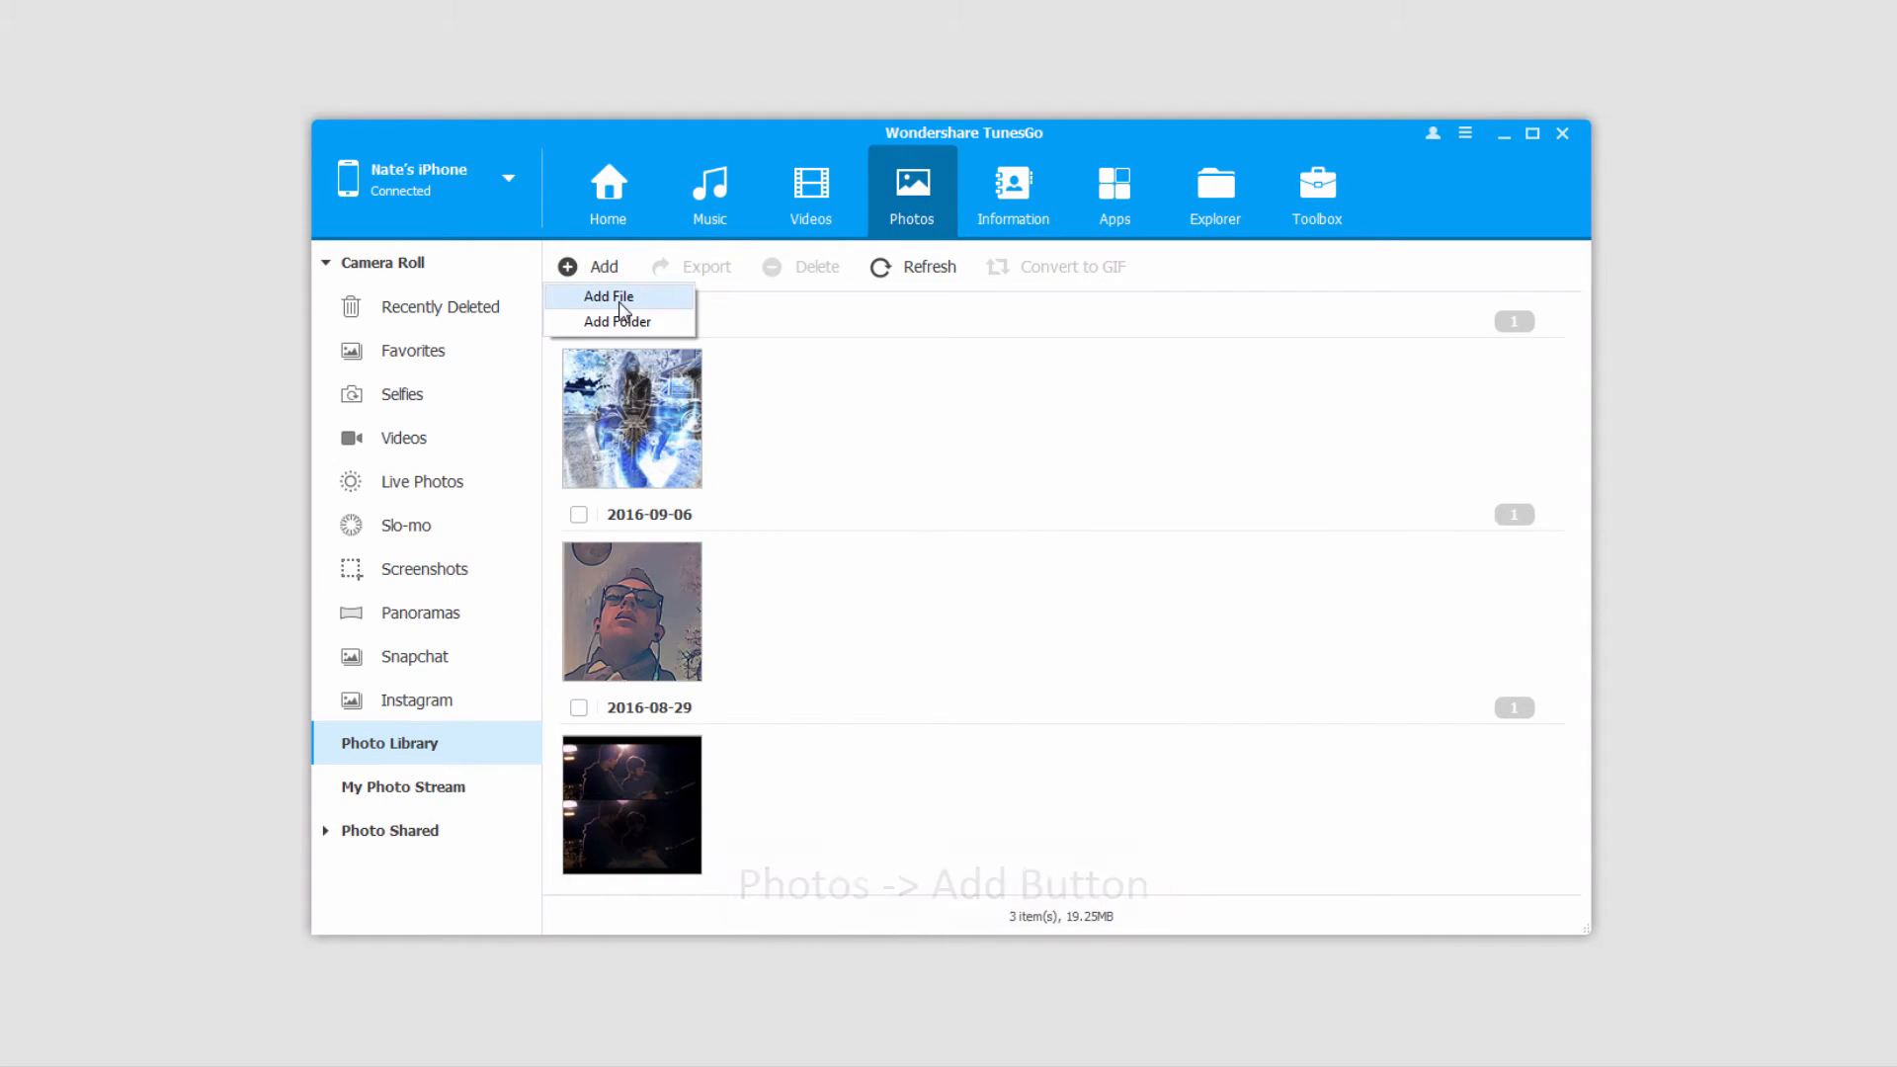
pyautogui.click(608, 296)
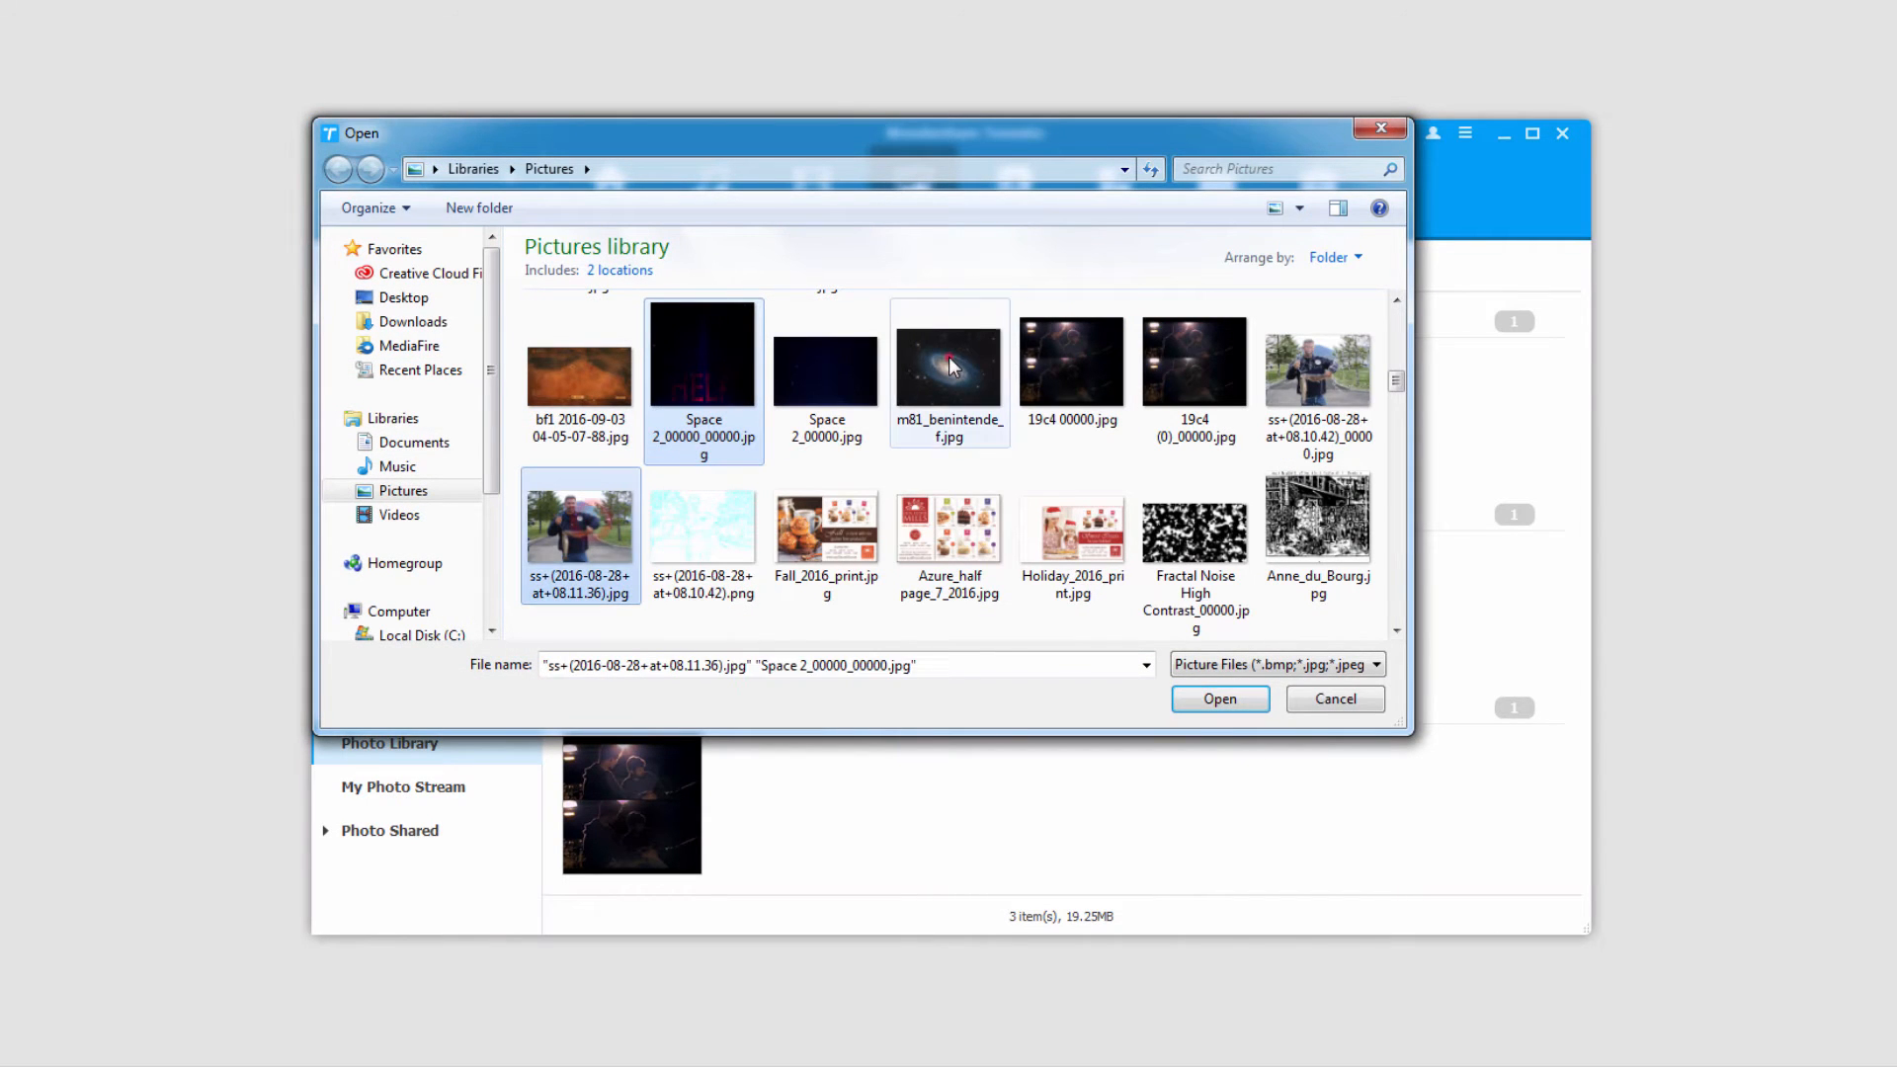
pyautogui.click(1218, 699)
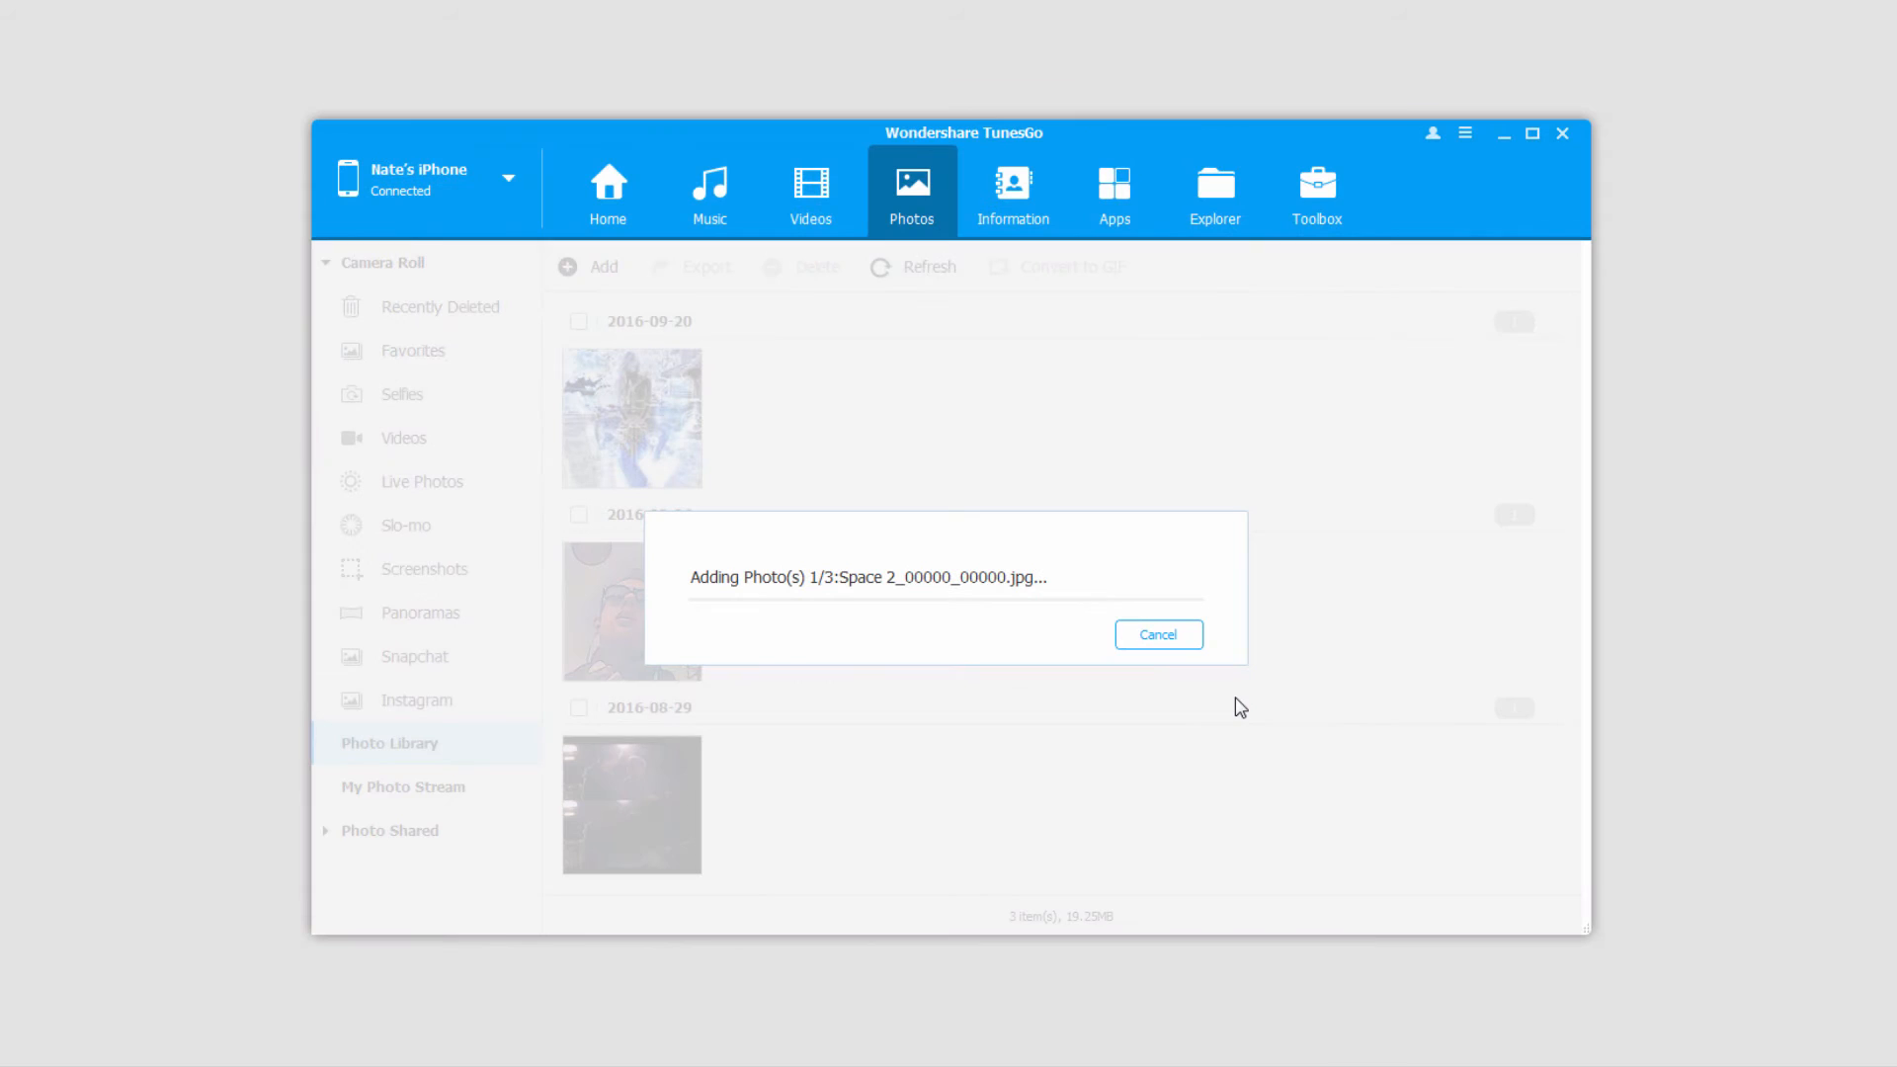